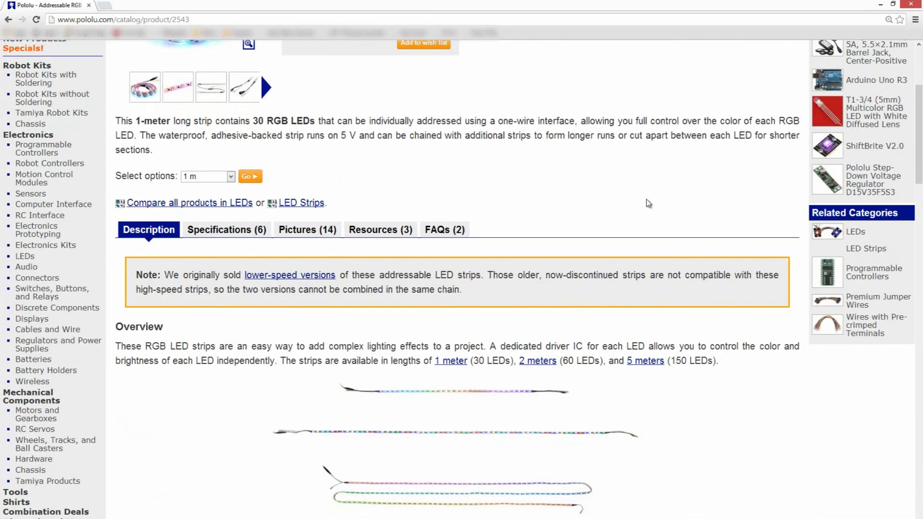
Step: Show the Resources (3) list with the three recommended library and code links
{"action": "left_click", "coordinate": [380, 230]}
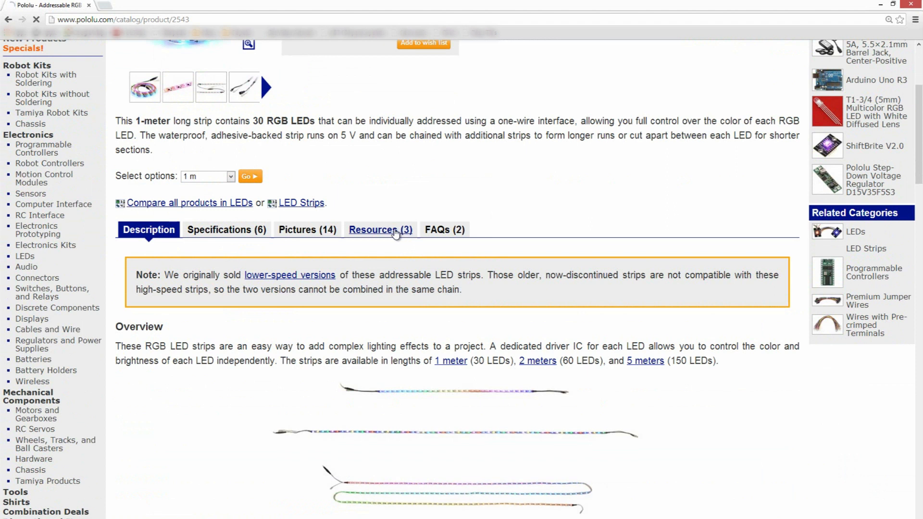
{"action": "left_click", "coordinate": [380, 229]}
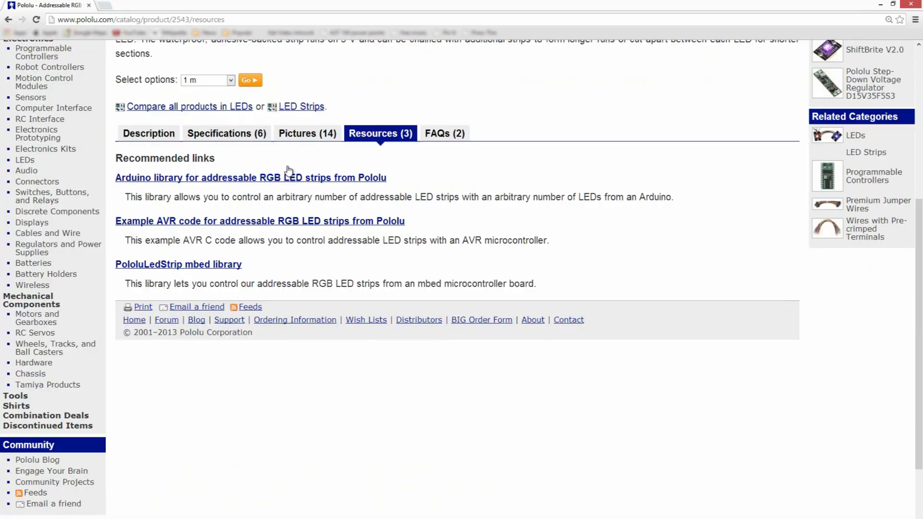
Step: Open the pololu-led-strip-arduino GitHub page and scroll the README to Getting Started
{"action": "left_click", "coordinate": [251, 177]}
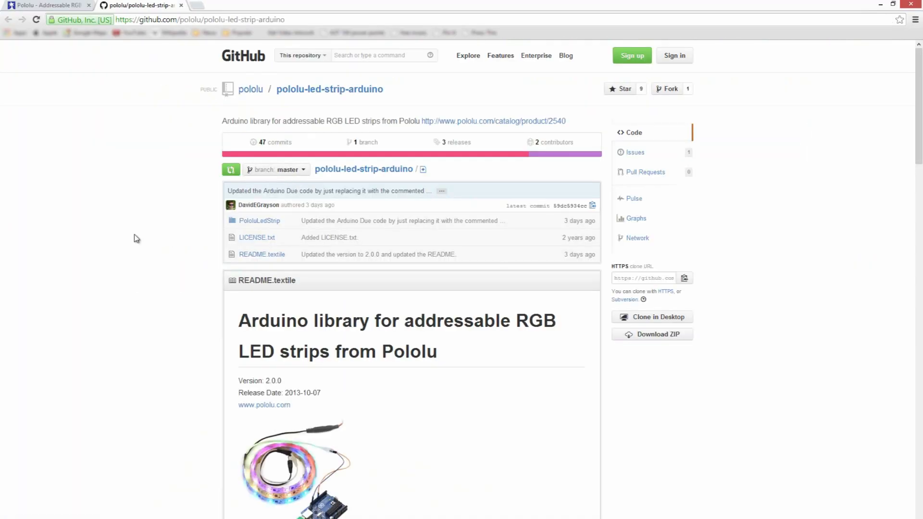
{"action": "mouse_move", "coordinate": [136, 245]}
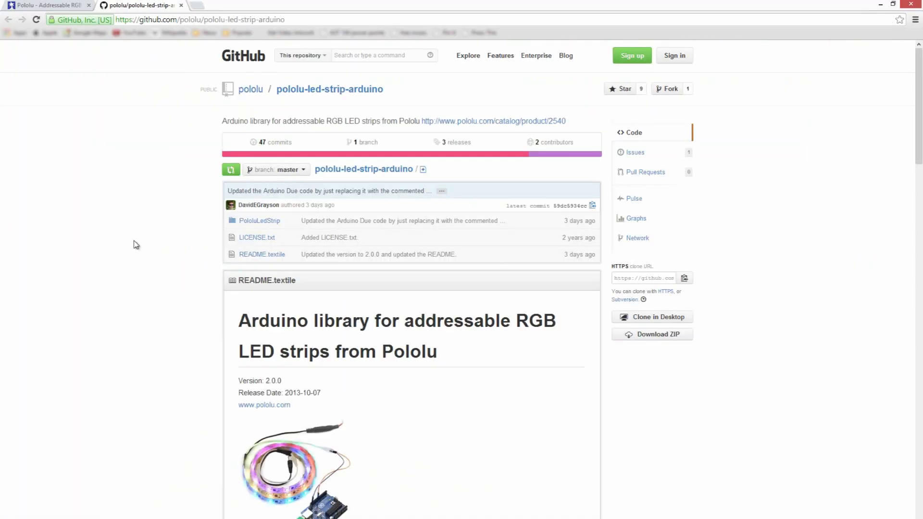
{"action": "scroll", "scroll_direction": "down", "scroll_amount": 3}
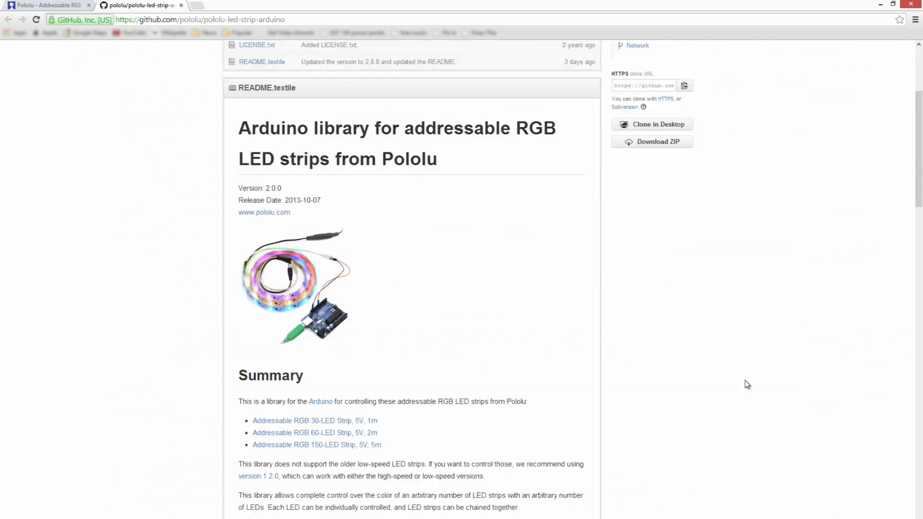
{"action": "scroll", "scroll_direction": "down", "scroll_amount": 3}
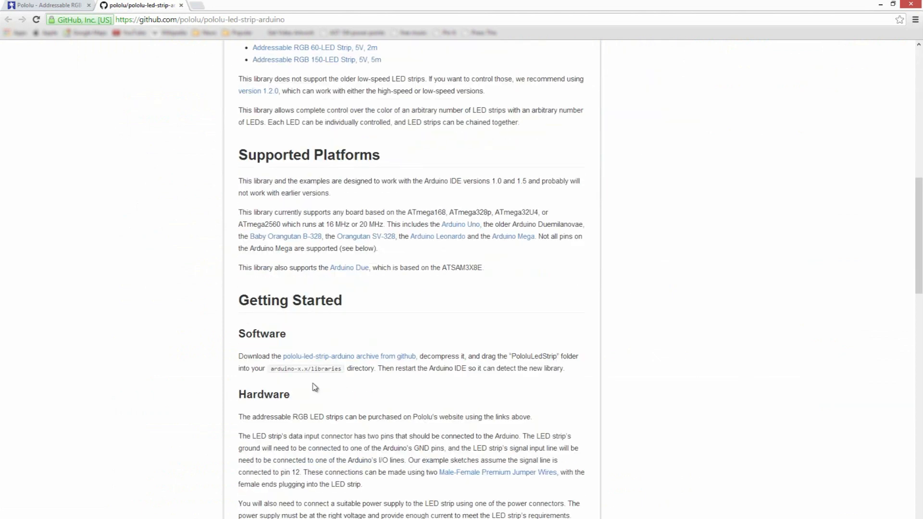